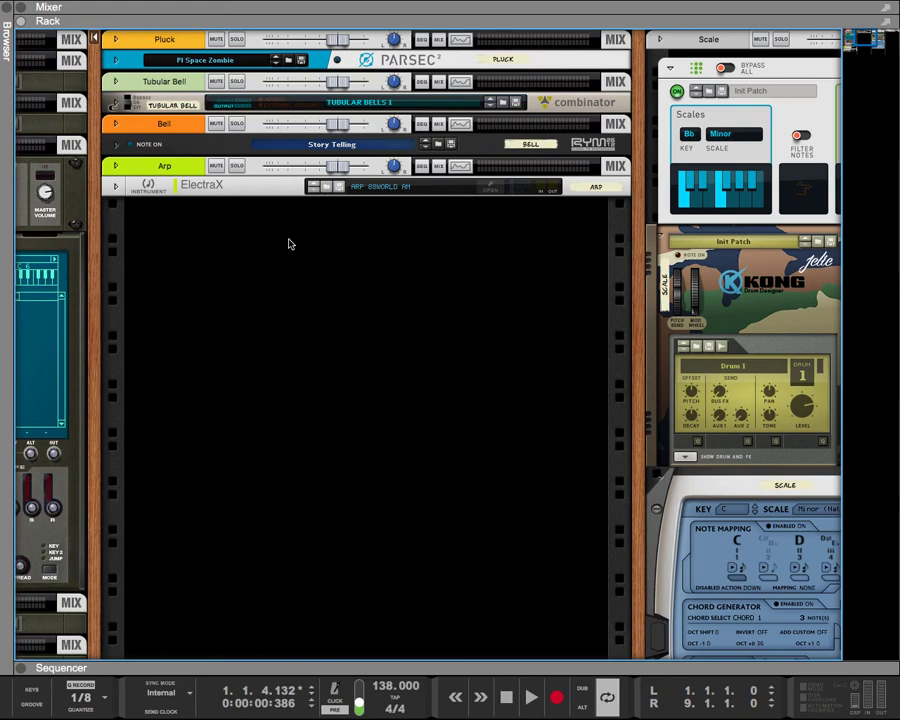
pyautogui.moveTo(240, 185)
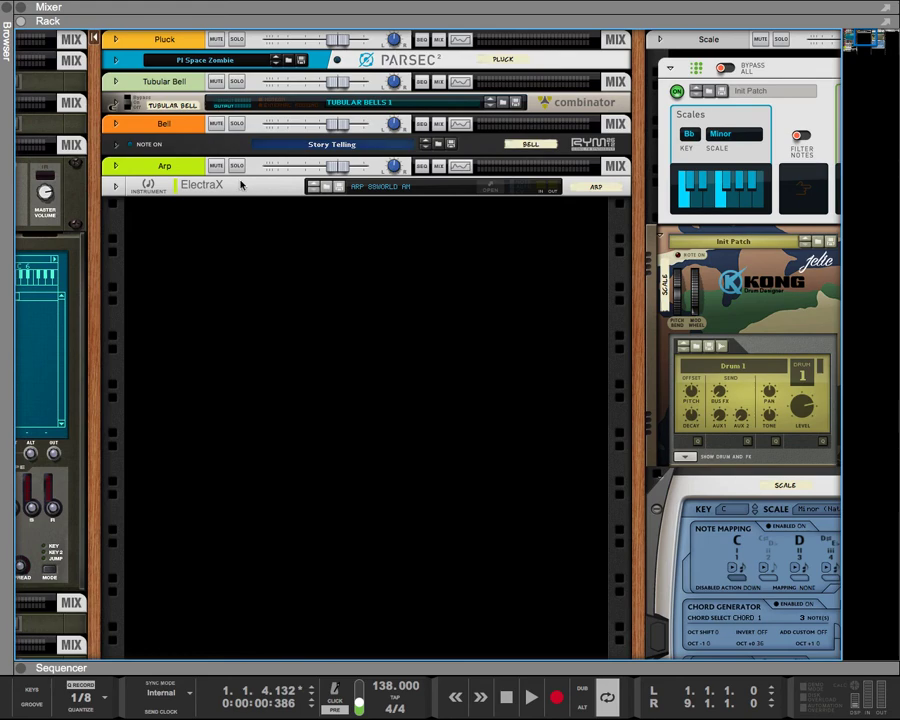
pyautogui.moveTo(237, 165)
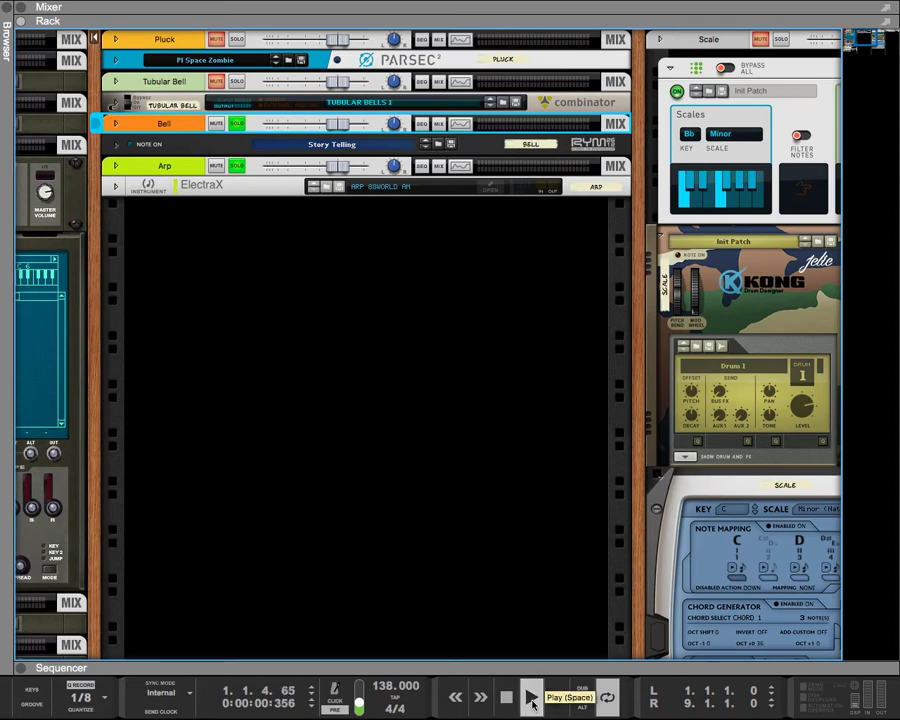
# Step: Start playback to audition the soloed Bell and Arp channels
pyautogui.click(530, 697)
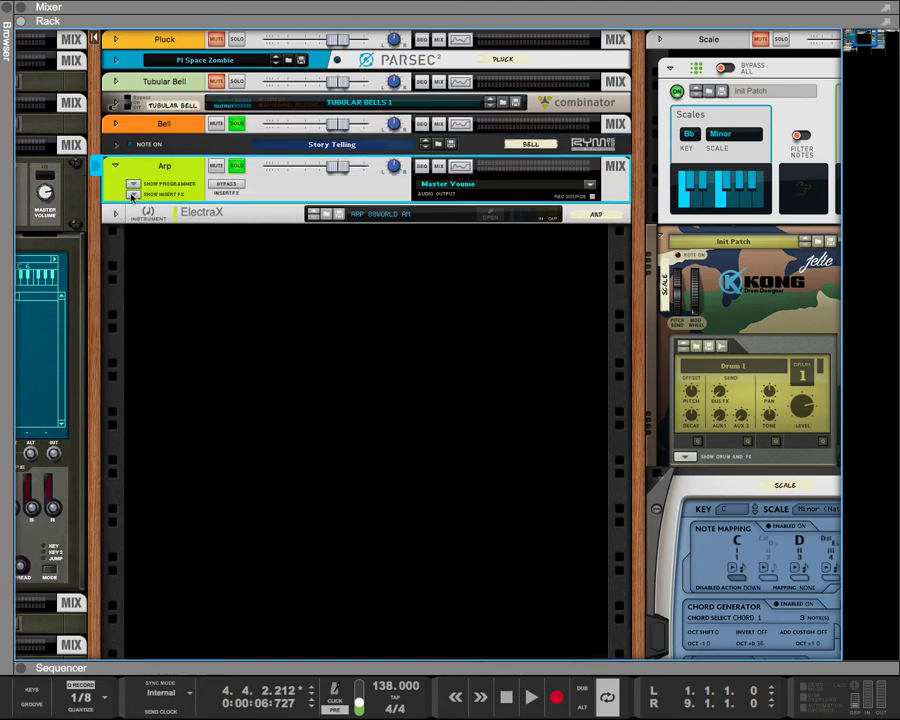
# Step: Open the Arp insert FX context menu to add TrackSpacer
pyautogui.rightClick(130, 210)
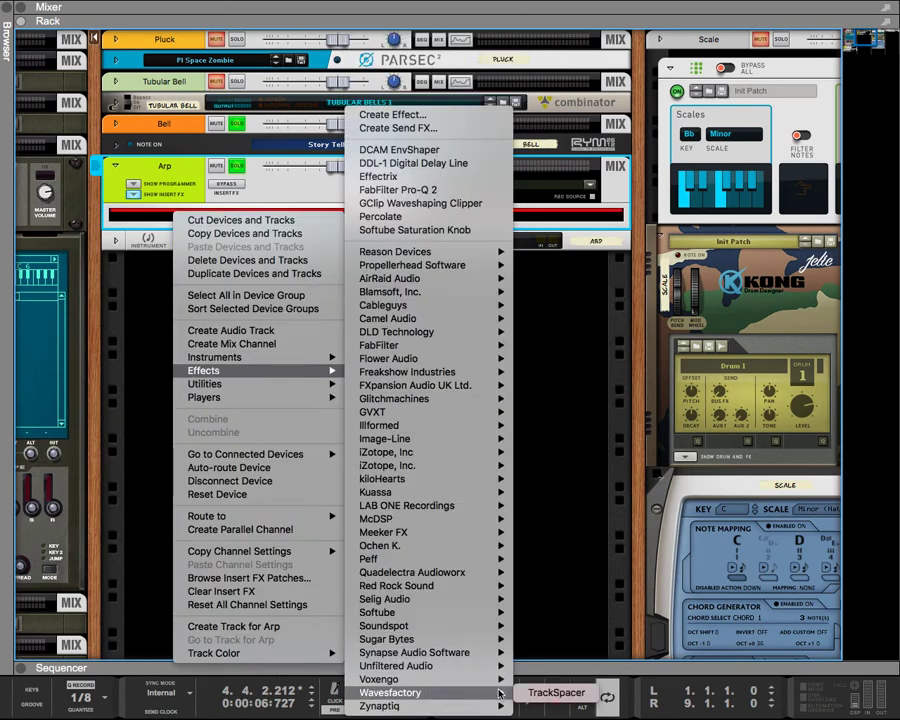
pyautogui.moveTo(556, 692)
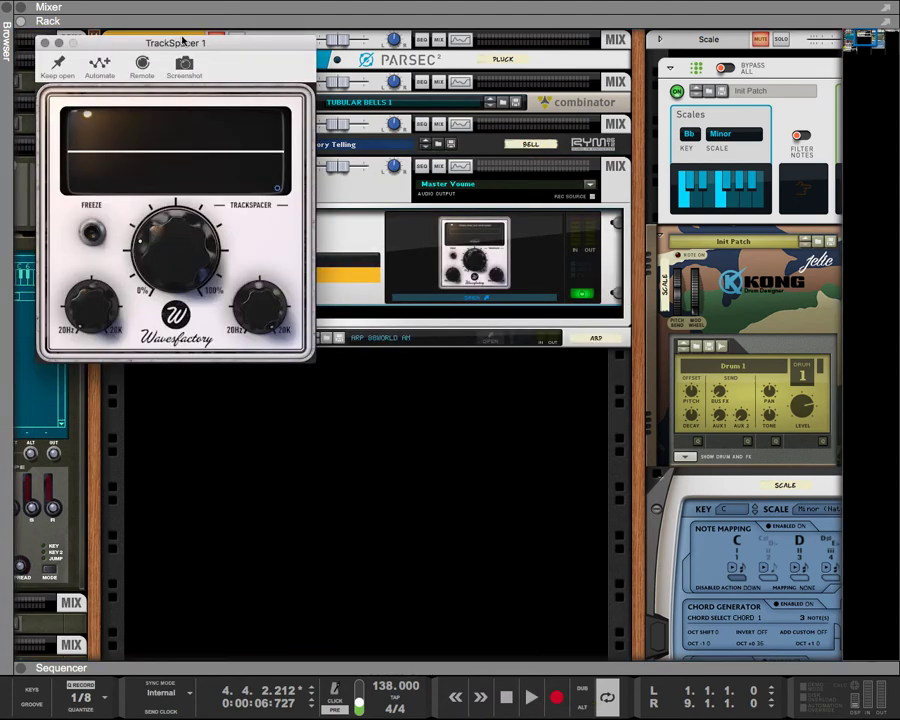
pyautogui.moveTo(152, 56)
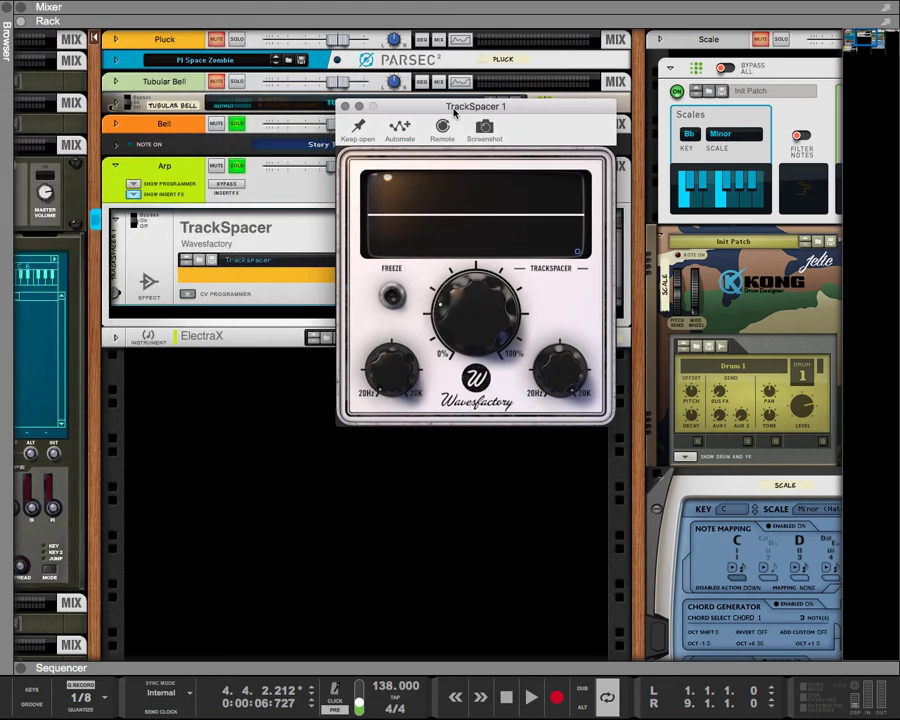
pyautogui.moveTo(448, 112)
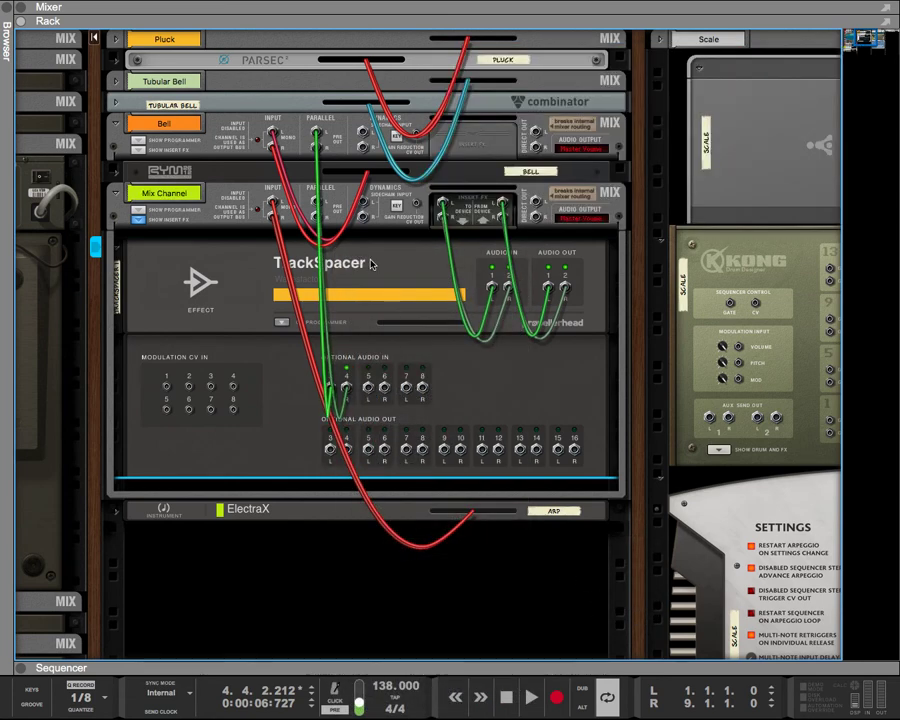
pyautogui.moveTo(456, 397)
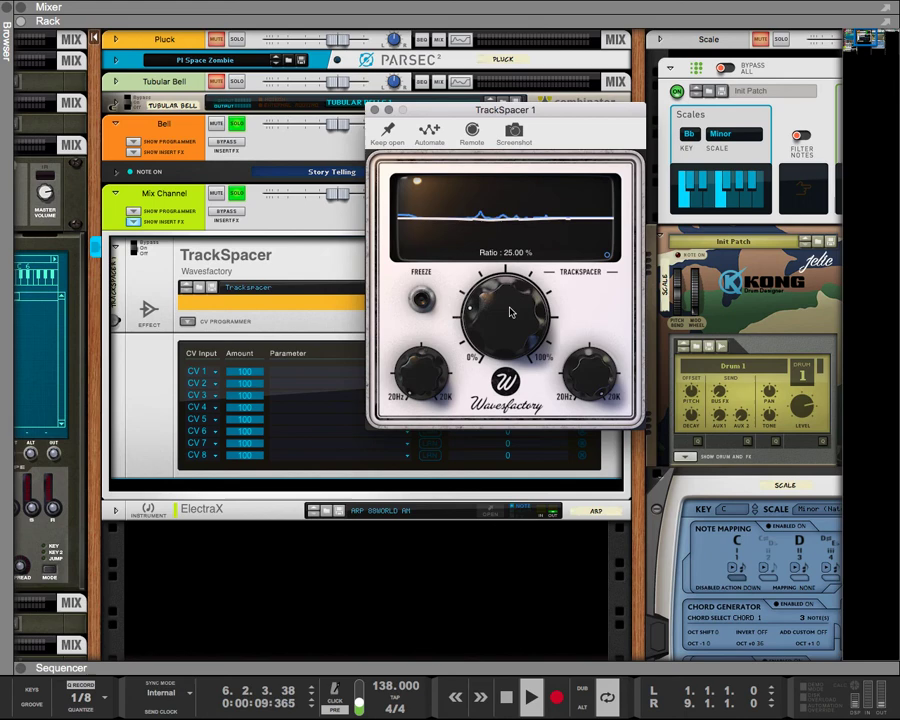
# Step: Raise the TrackSpacer ratio knob to about 63.5% during playback
pyautogui.moveTo(508, 310); pyautogui.dragTo(520, 280)
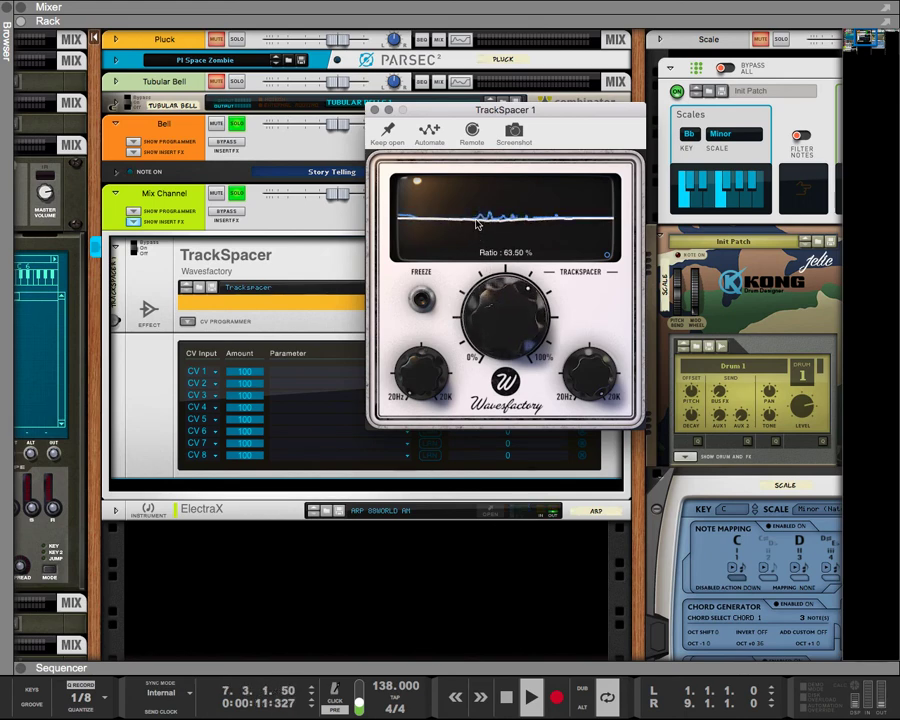